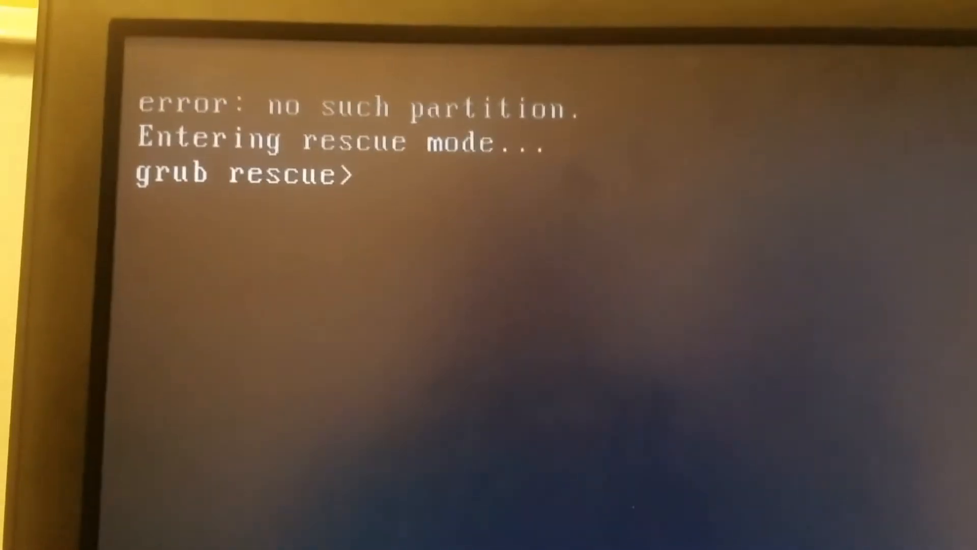
text(l)
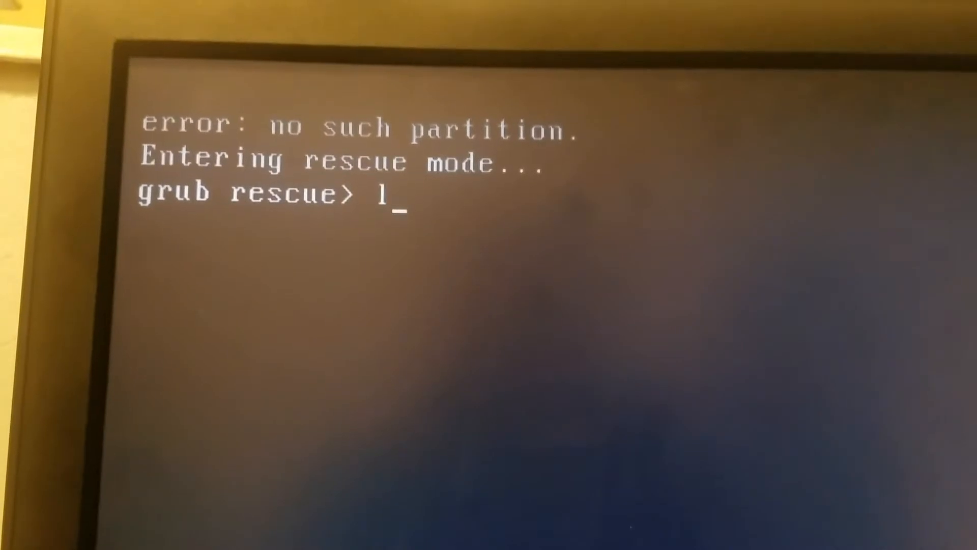